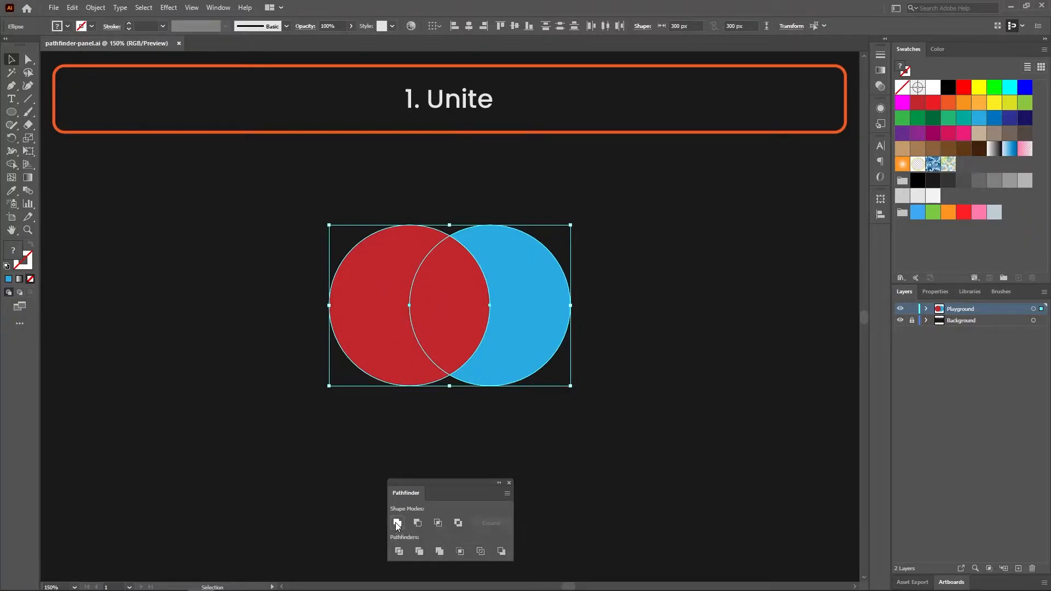
Merge the overlapping red and blue circles into one shape with Unite
click(397, 522)
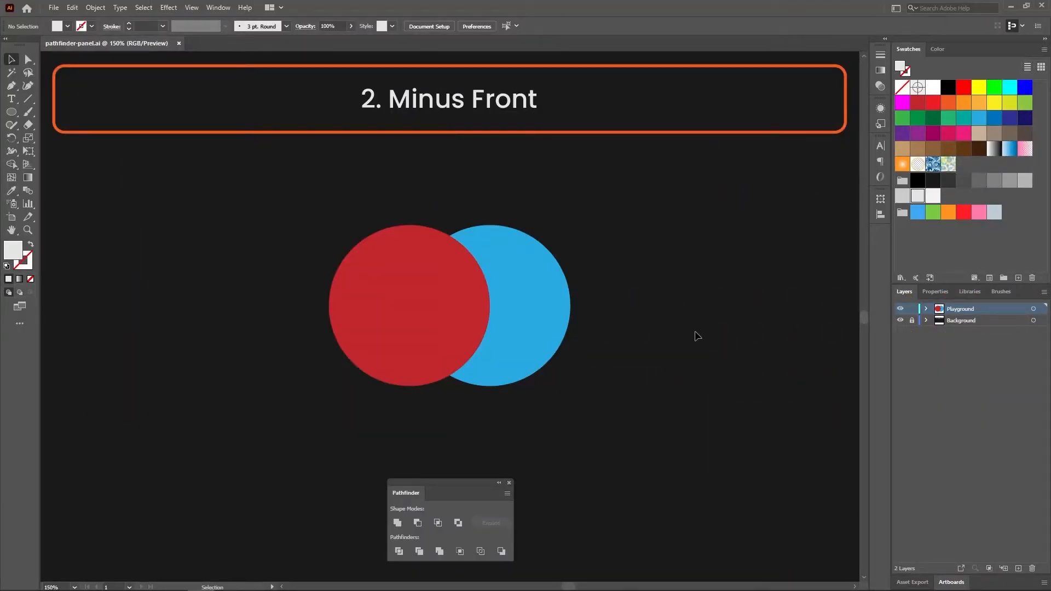
Select both circles and apply Minus Front, then Intersect, to keep only their overlap
click(411, 296)
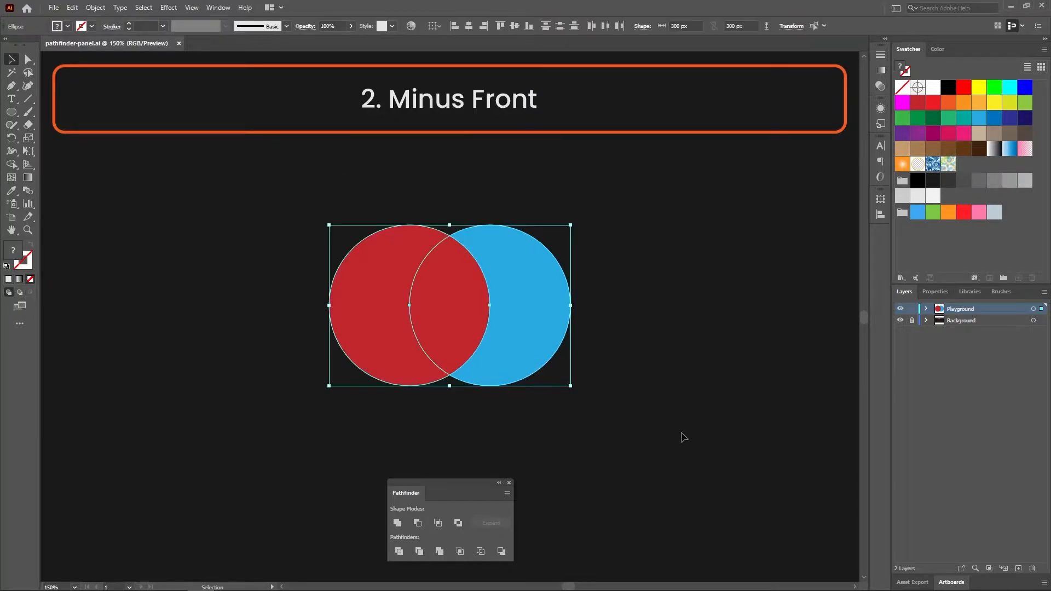
mouse_move(417, 523)
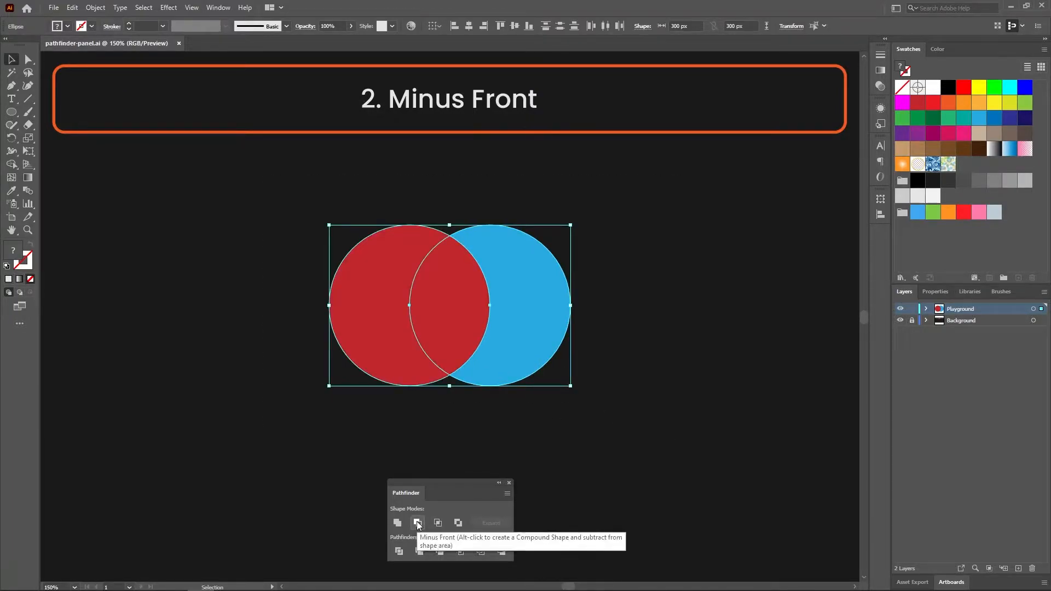
click(417, 522)
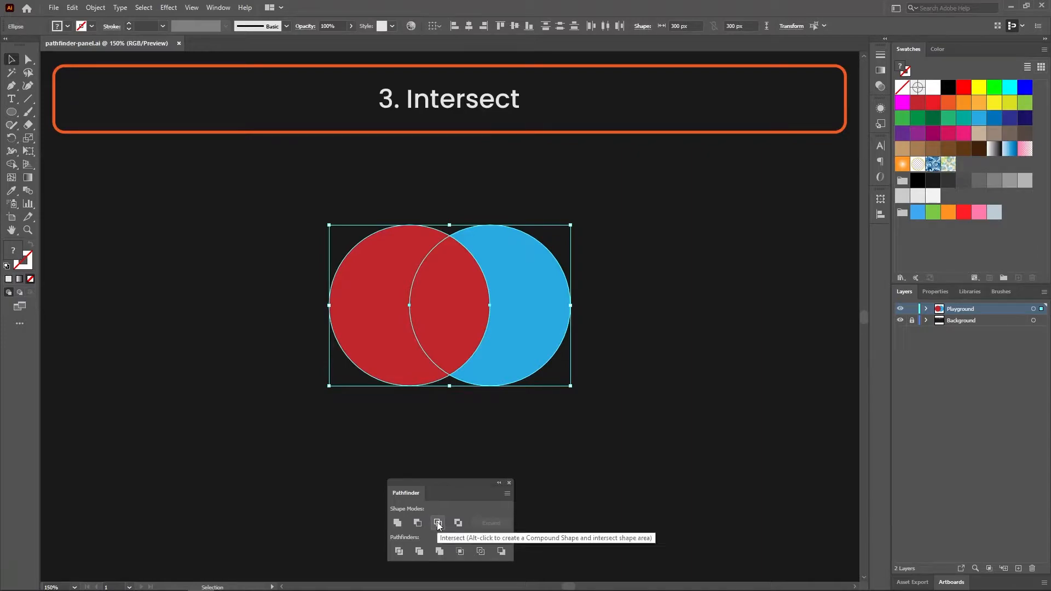
click(438, 522)
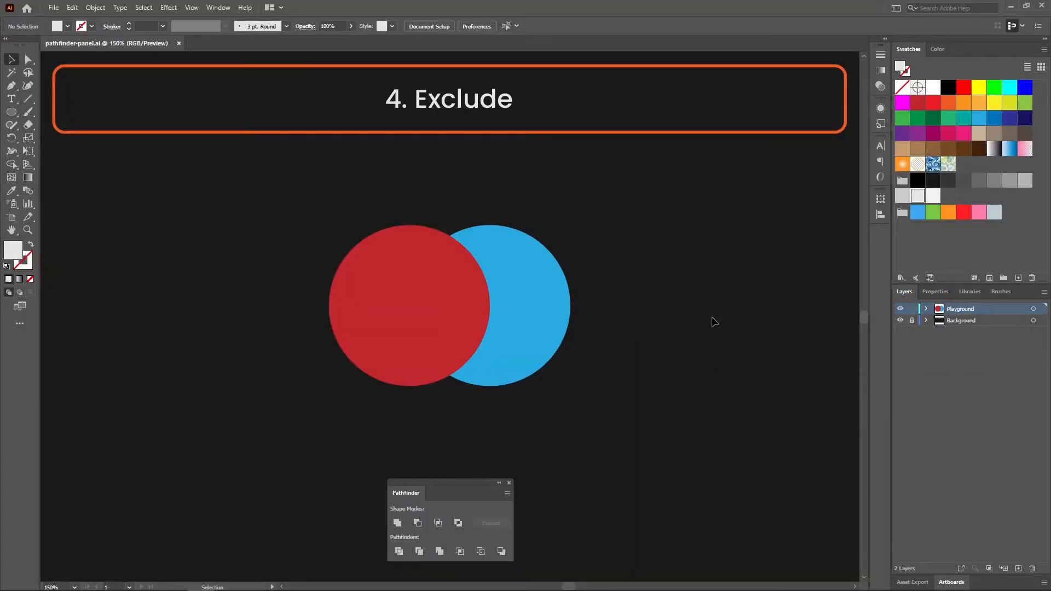
Select both circles and apply Exclude to remove their overlapping area
click(408, 316)
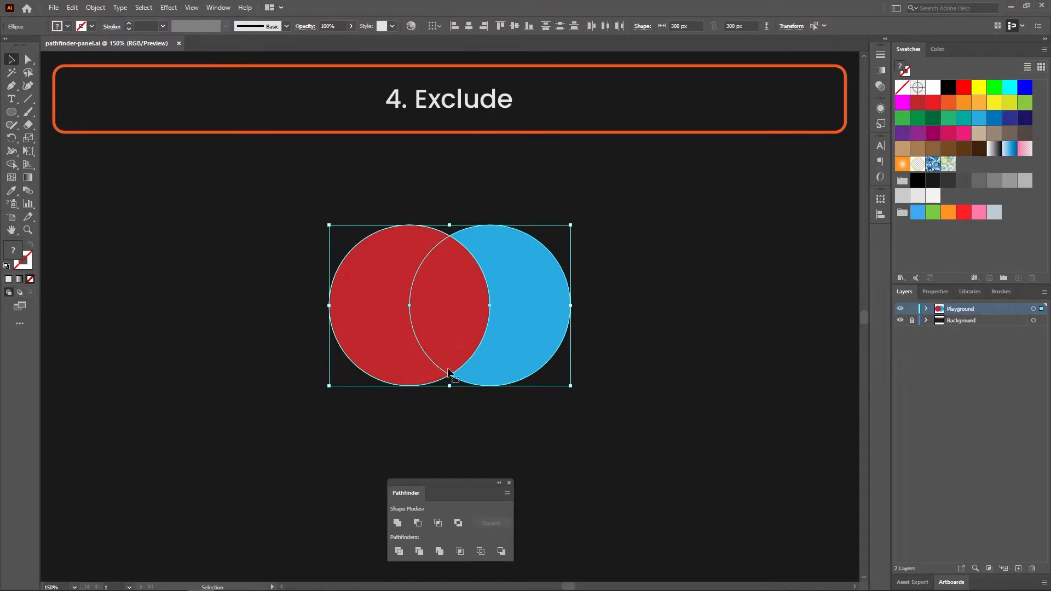
mouse_move(458, 523)
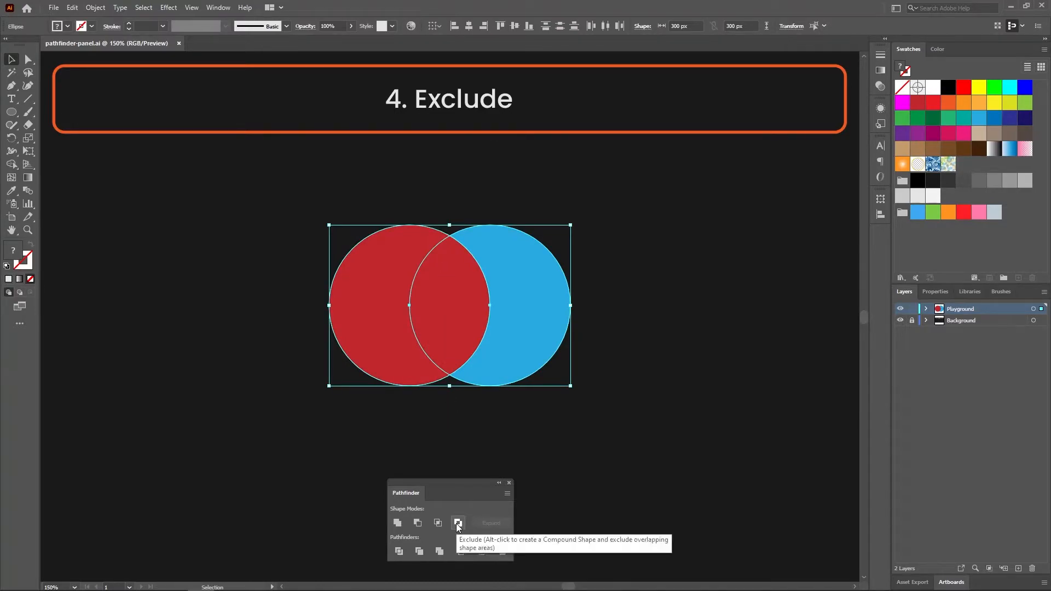
click(458, 523)
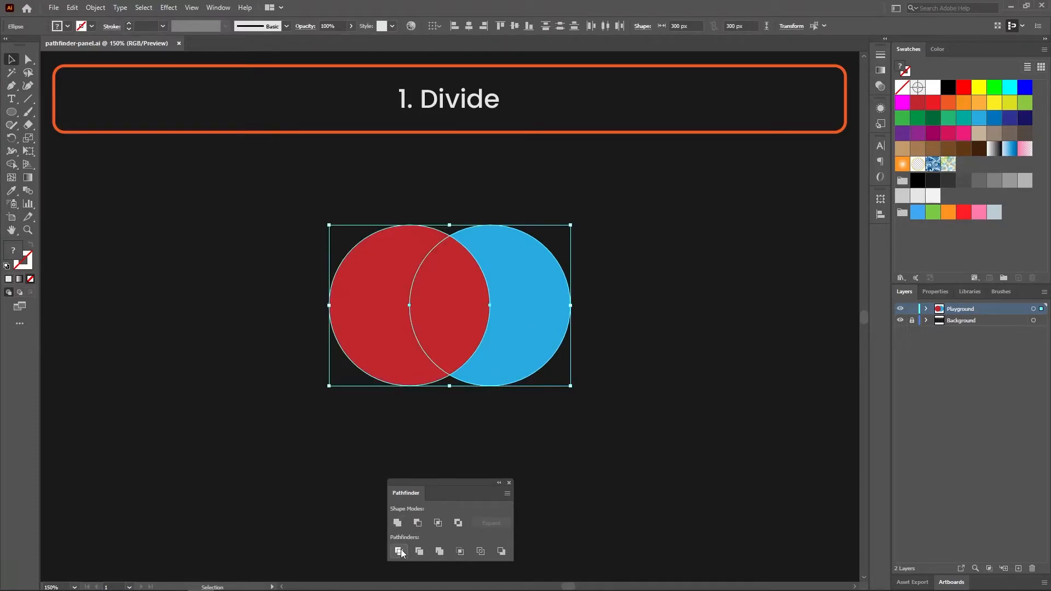
Divide the circles at their overlap, ungroup, and drag a piece aside
click(400, 552)
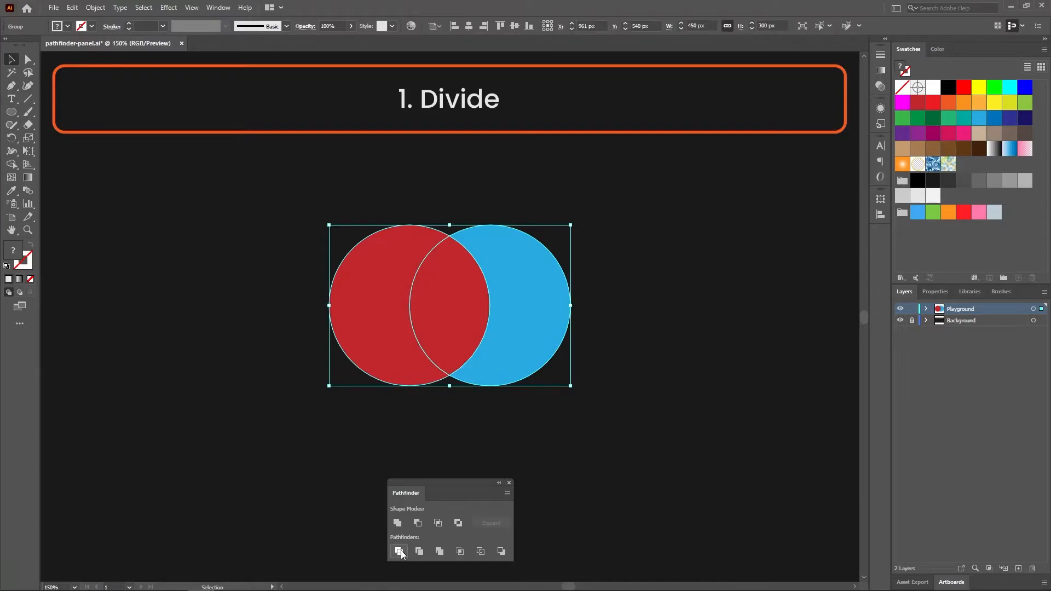
right_click(531, 308)
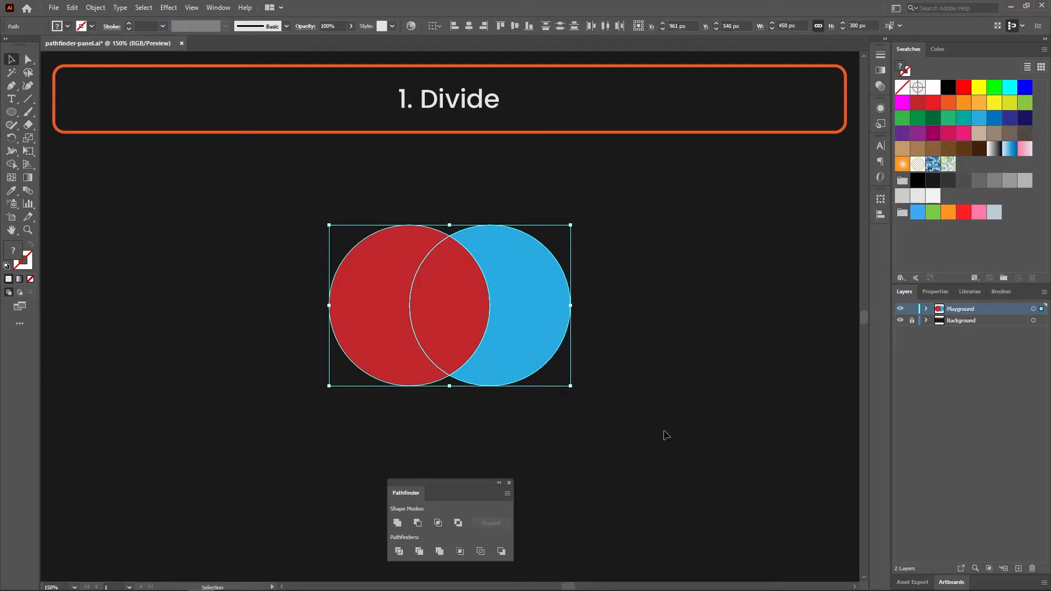
drag(489, 306, 583, 306)
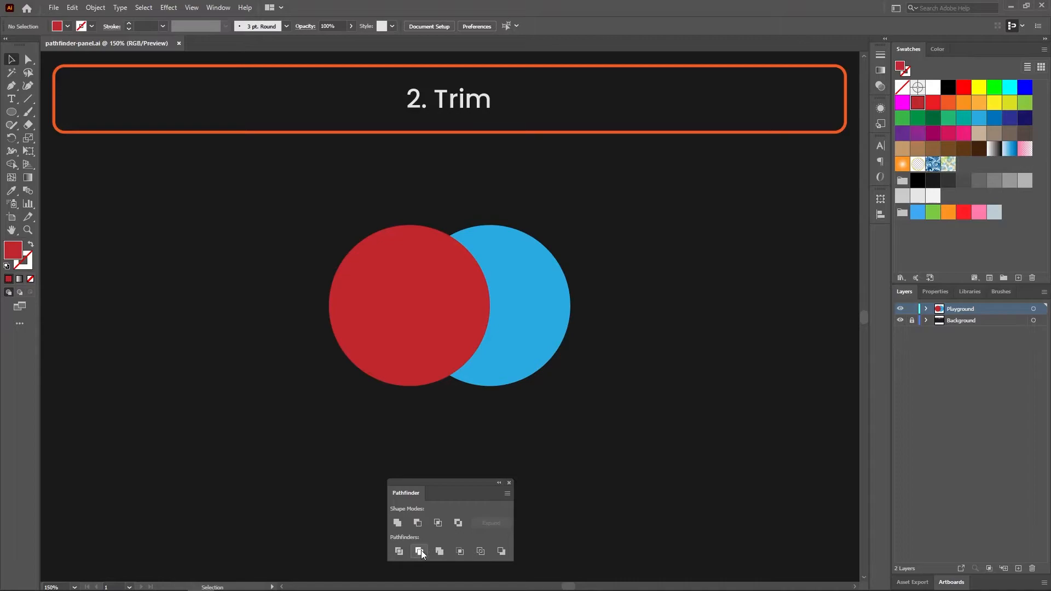
Trim the circles, ungroup the pieces, and pull the red circle off the blue crescent
click(418, 551)
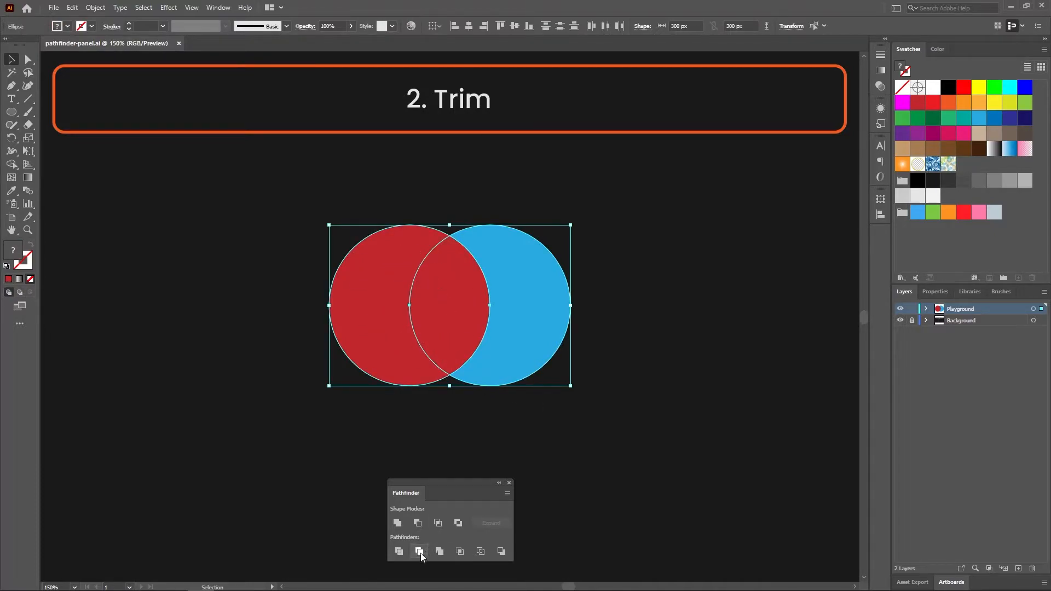
click(419, 551)
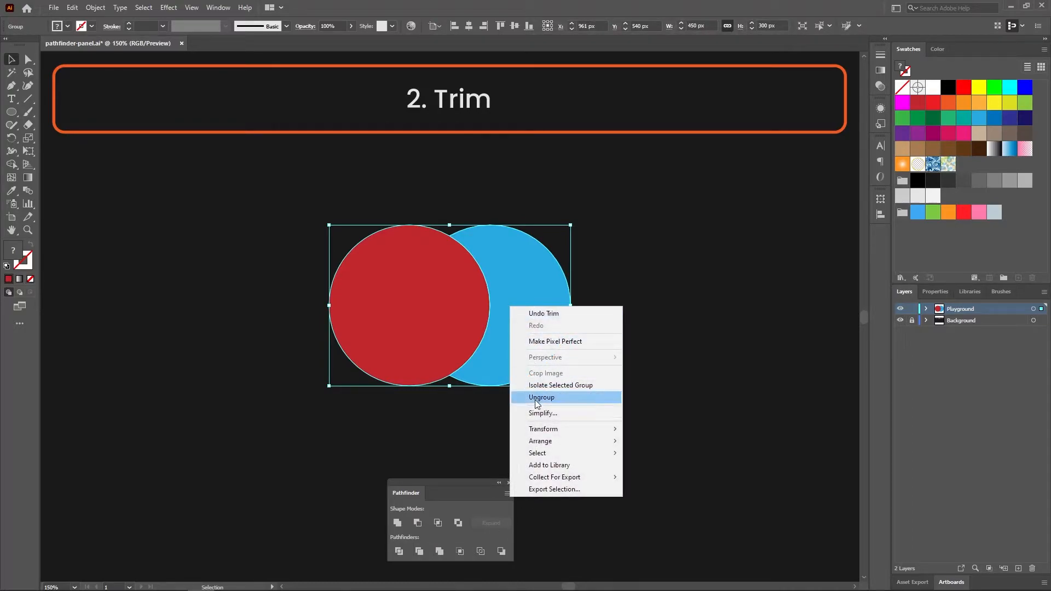
click(540, 396)
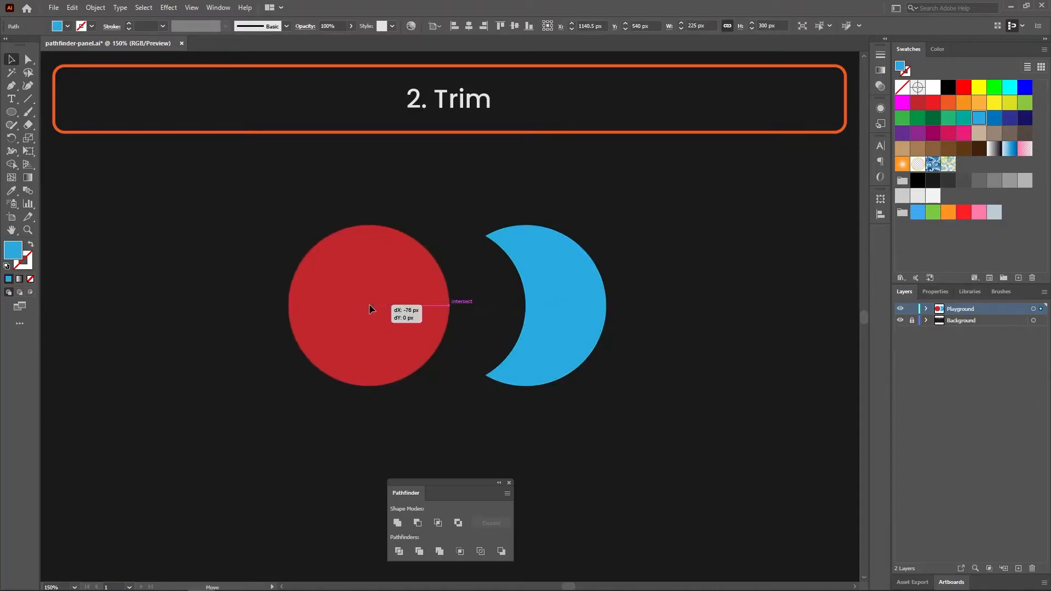
click(728, 409)
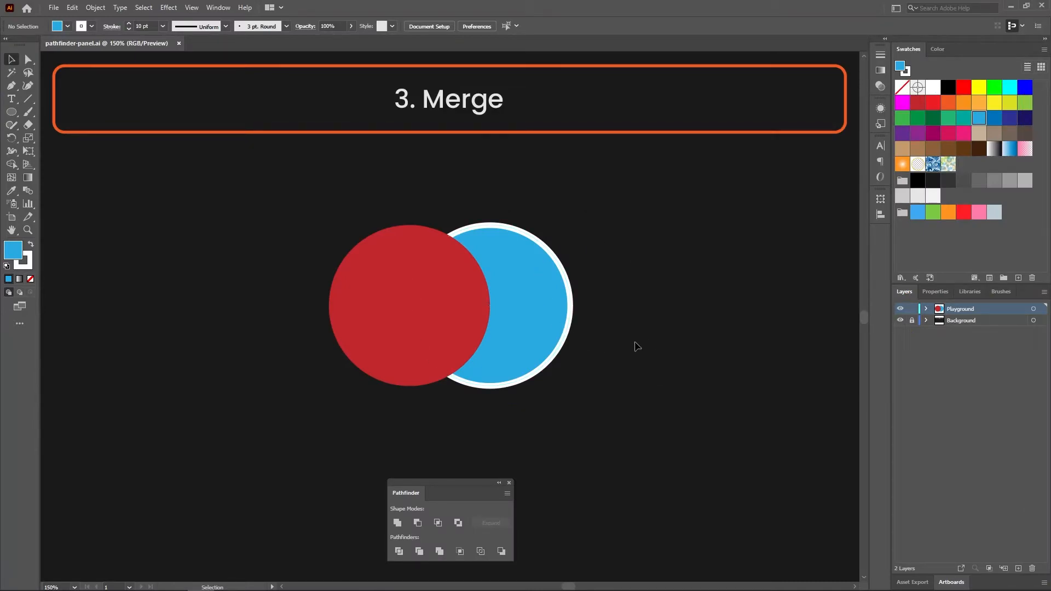
mouse_move(587, 269)
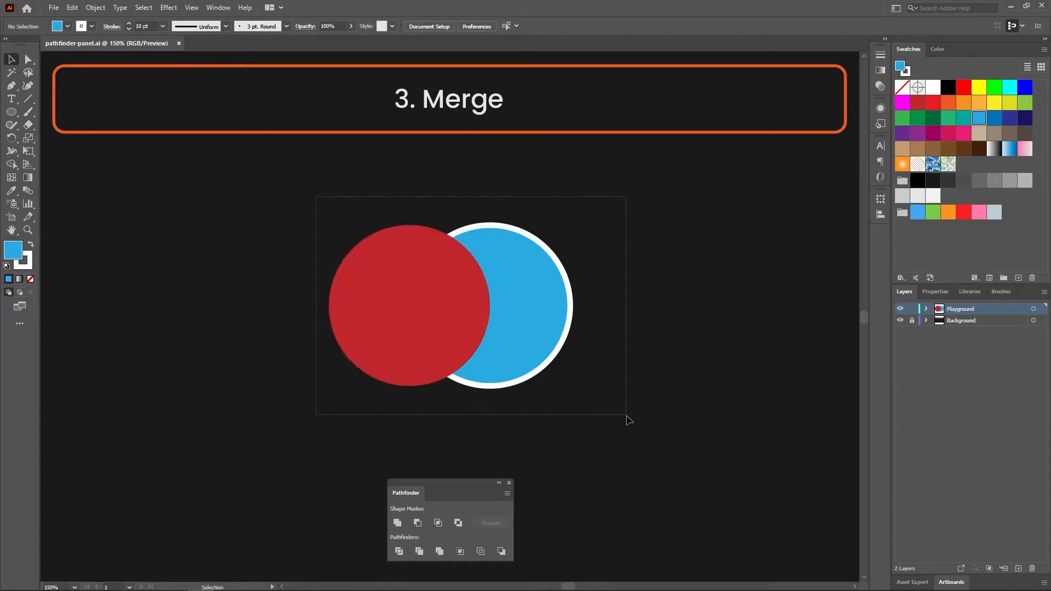
Merge the red and blue circles and ungroup the resulting pieces
click(448, 315)
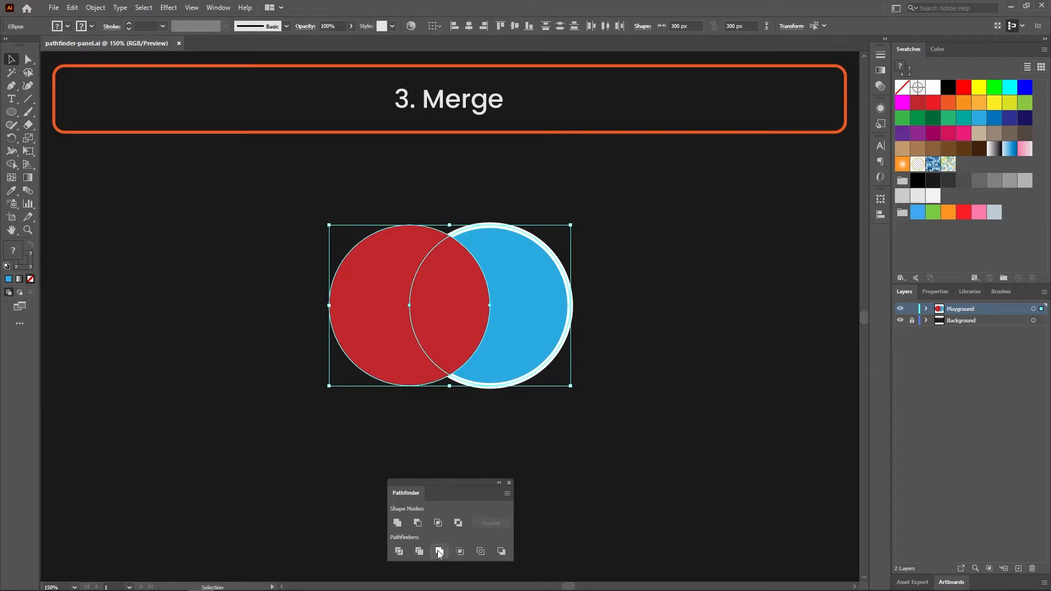
click(439, 552)
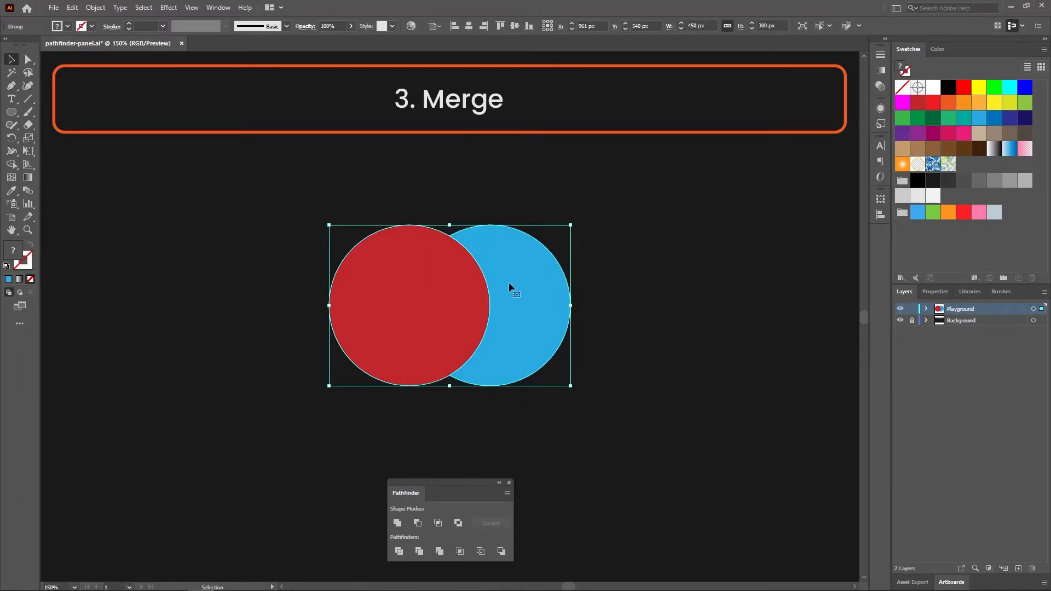
right_click(512, 290)
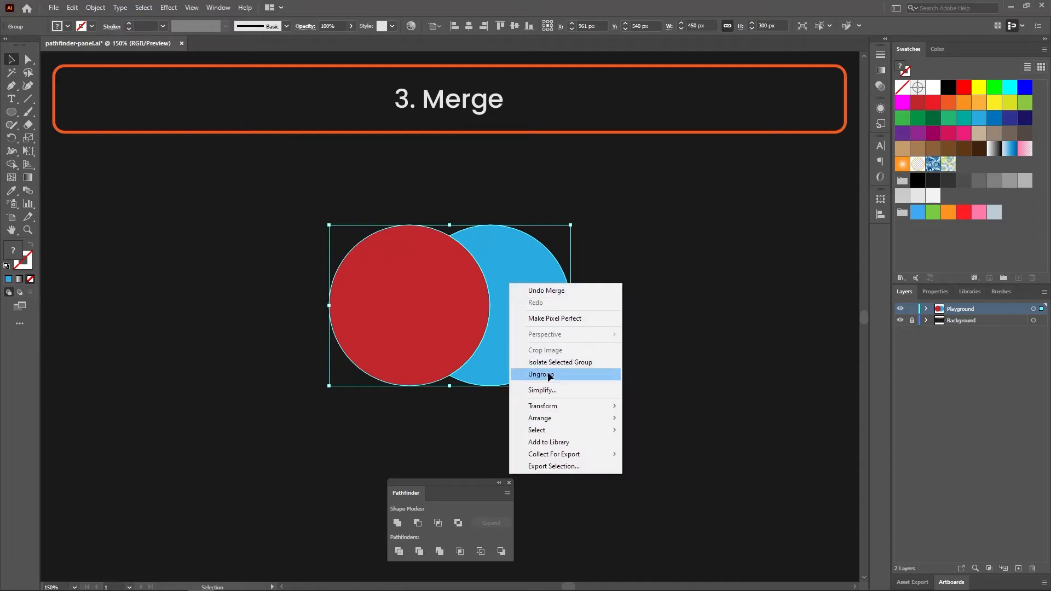
click(540, 374)
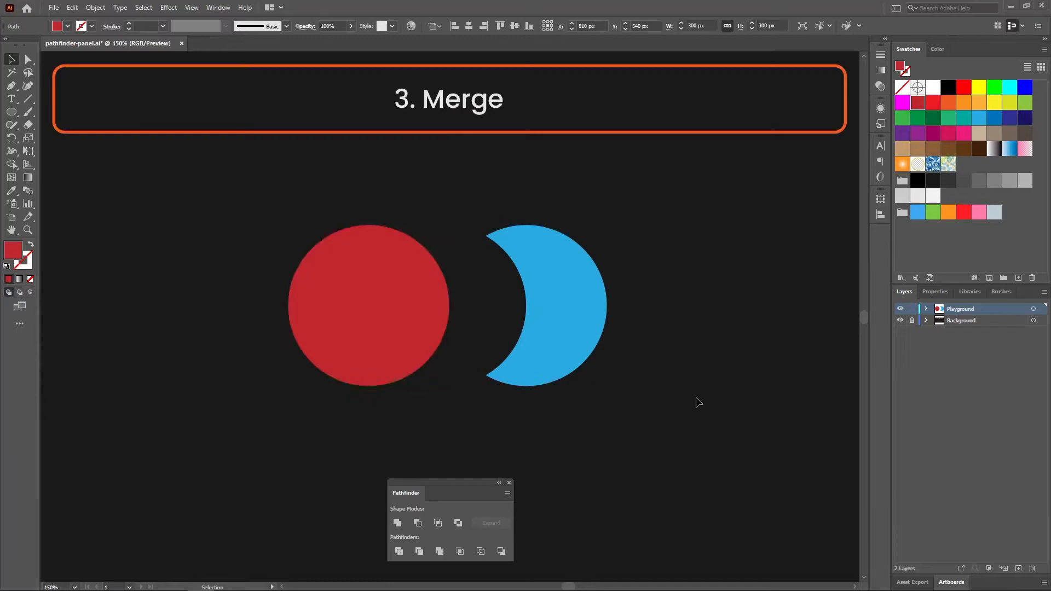
Select the two blue circles and merge them into a single shape
click(397, 522)
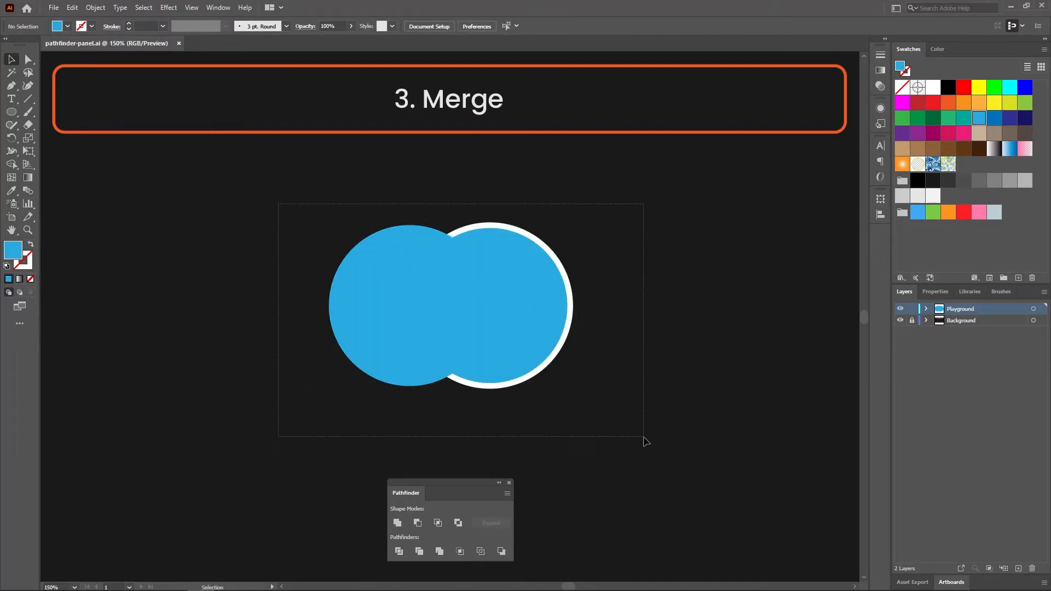
click(532, 296)
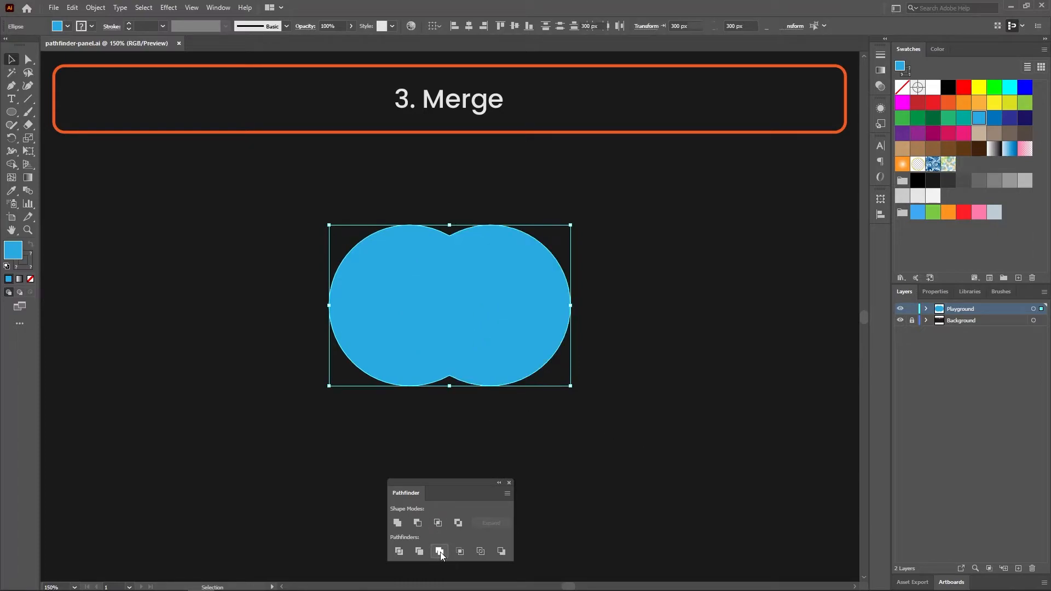
click(439, 551)
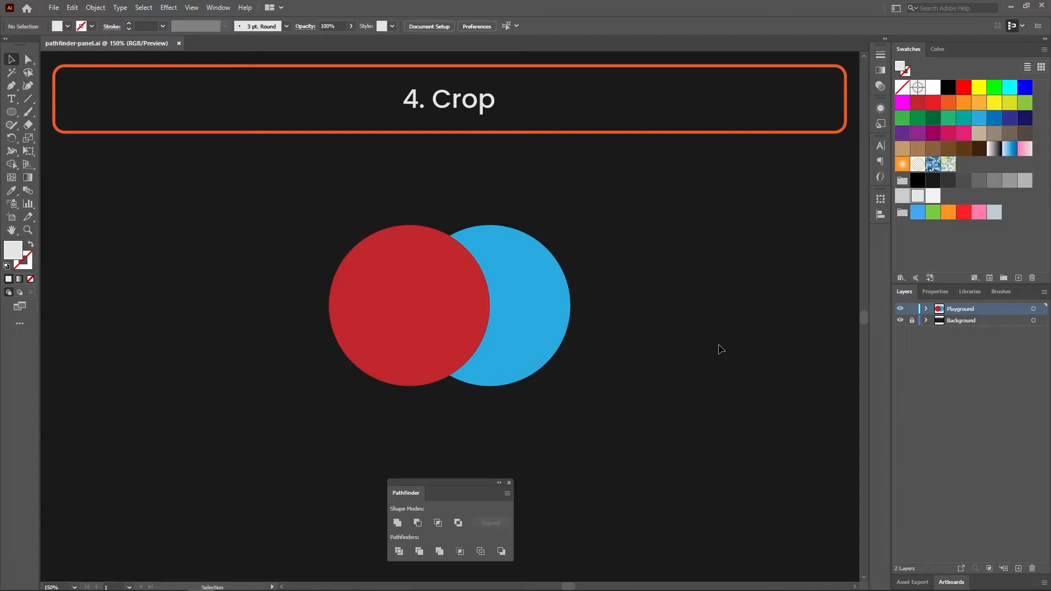
Marquee-select both circles and ungroup the cropped blue overlap inside the red outline
drag(297, 198, 730, 450)
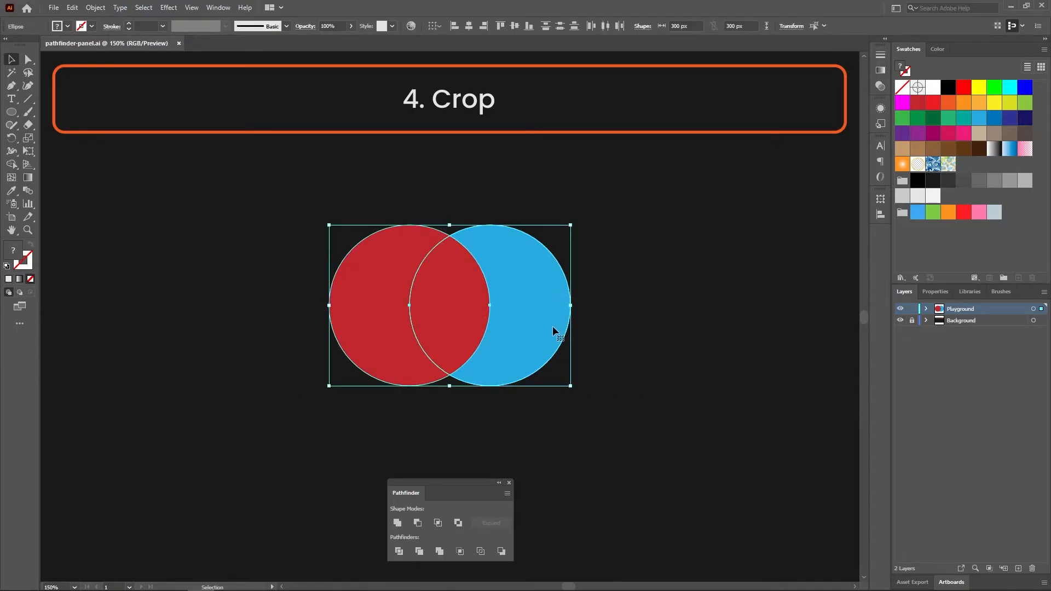
mouse_move(459, 521)
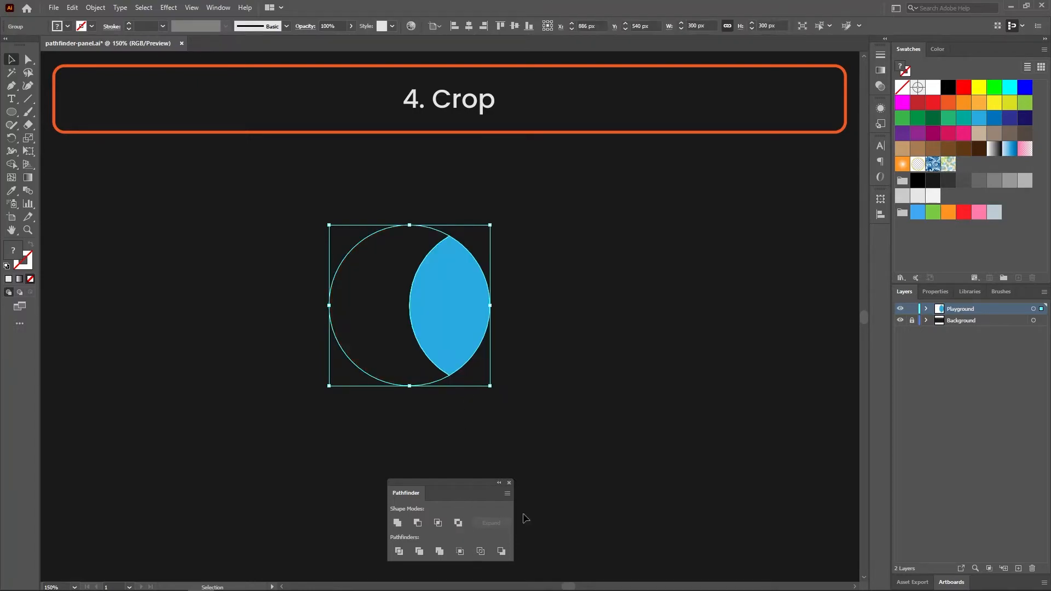
mouse_move(505, 304)
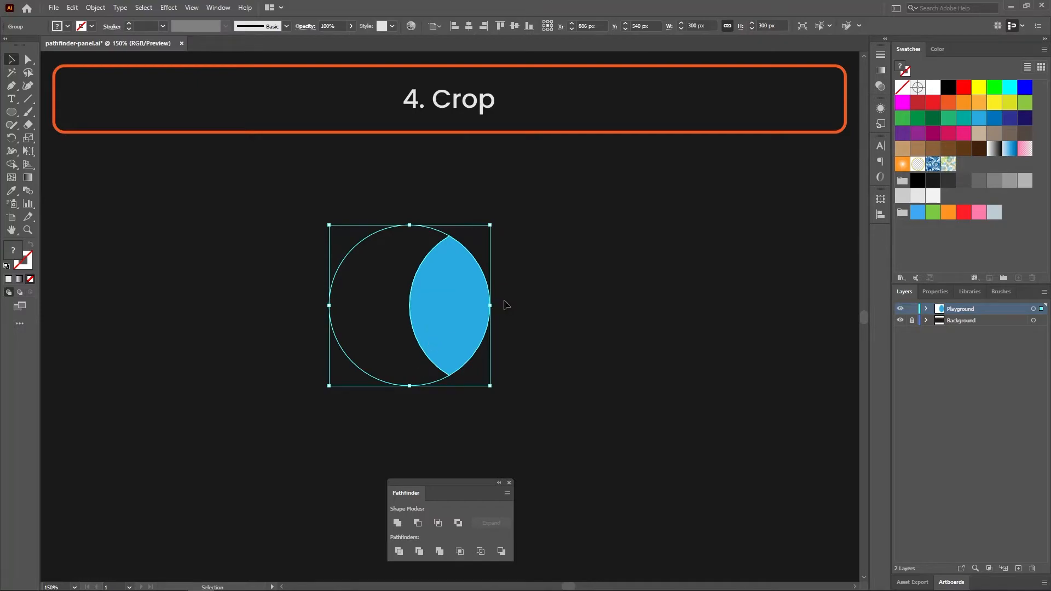
mouse_move(448, 302)
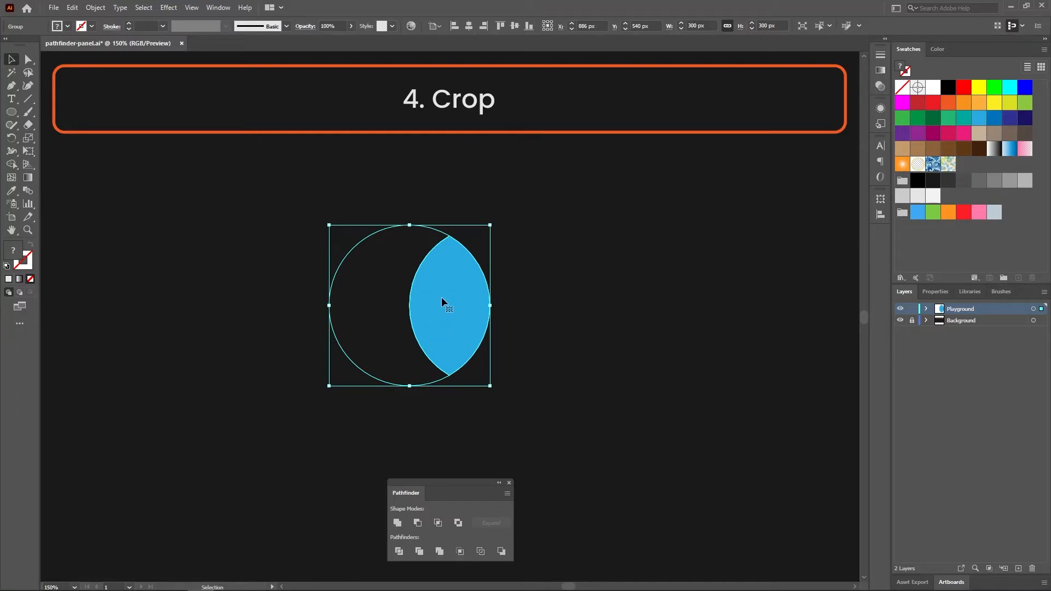
right_click(449, 310)
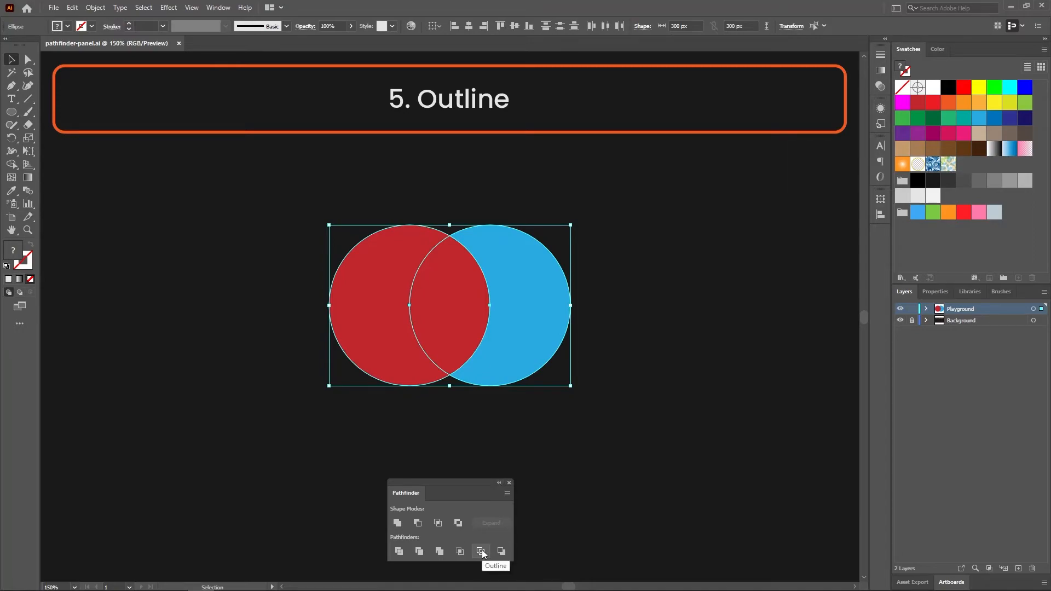
Apply Outline to the circles and ungroup the resulting stroke-only segments
click(480, 551)
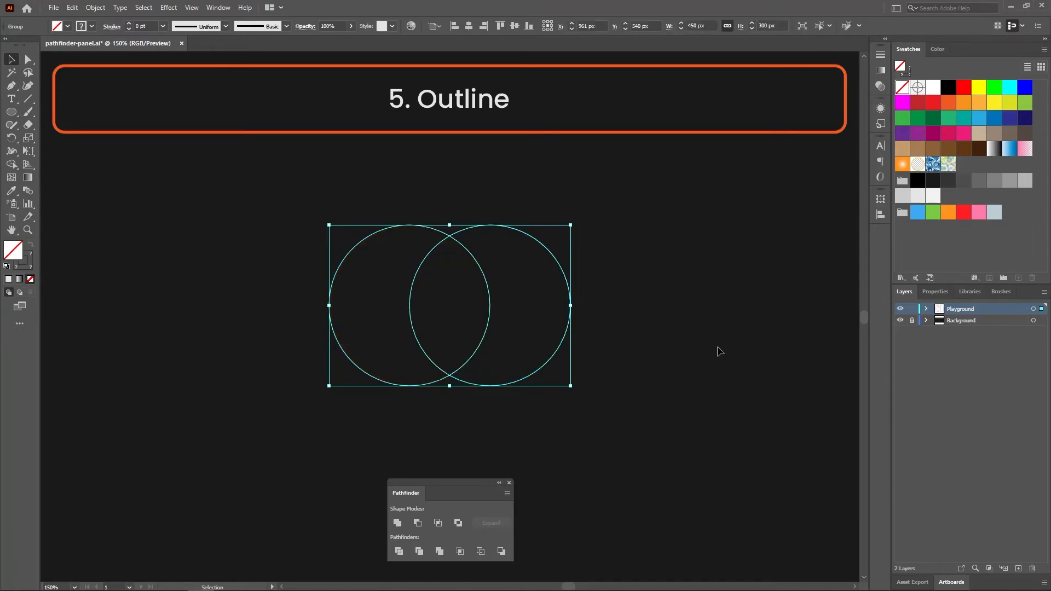
right_click(449, 305)
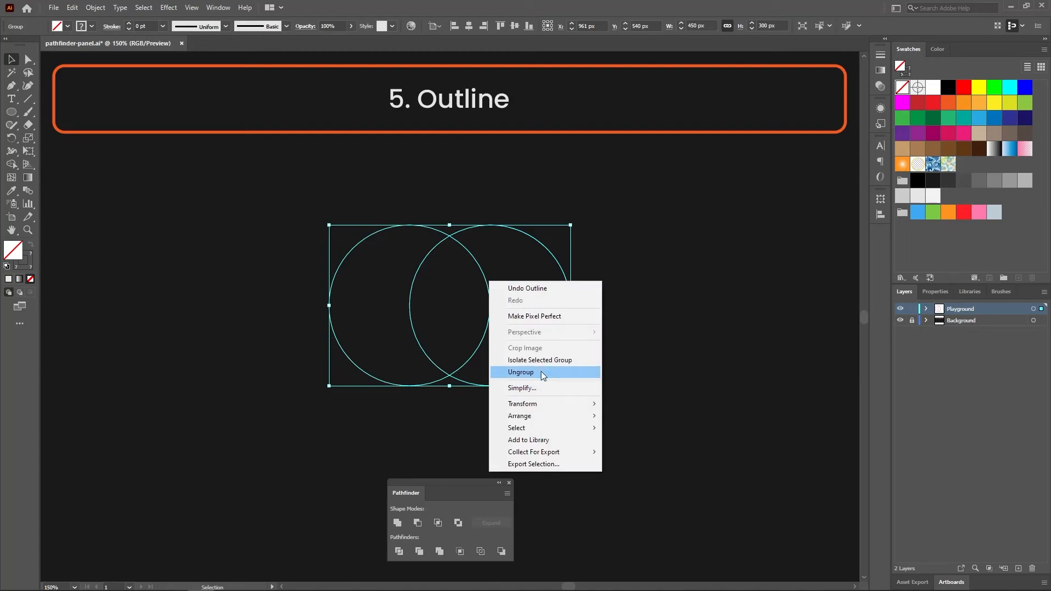
click(520, 373)
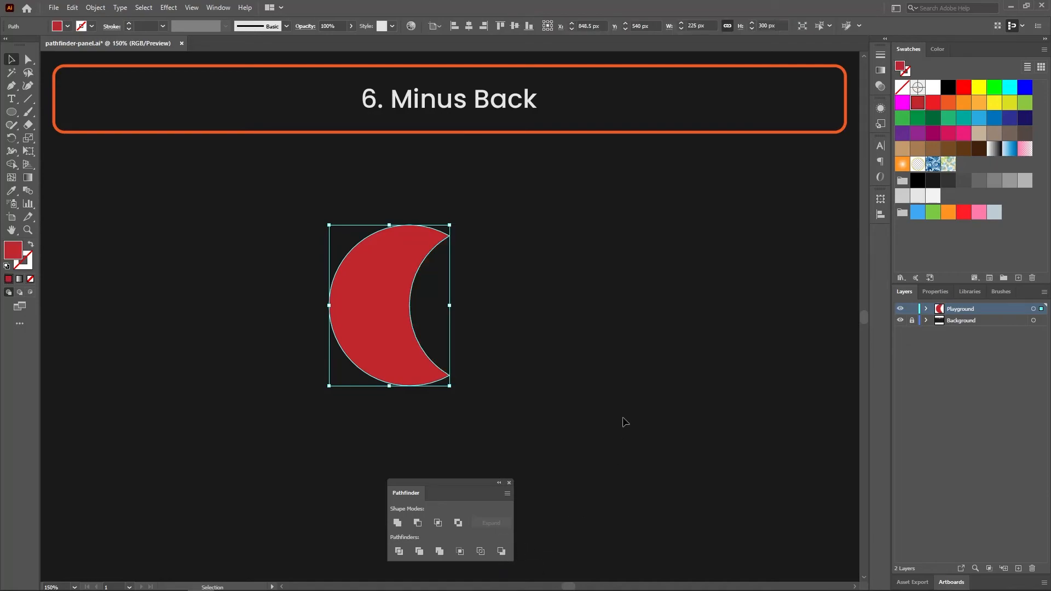
Drag the red Minus Back crescent about 111 px to the right
drag(388, 305, 463, 305)
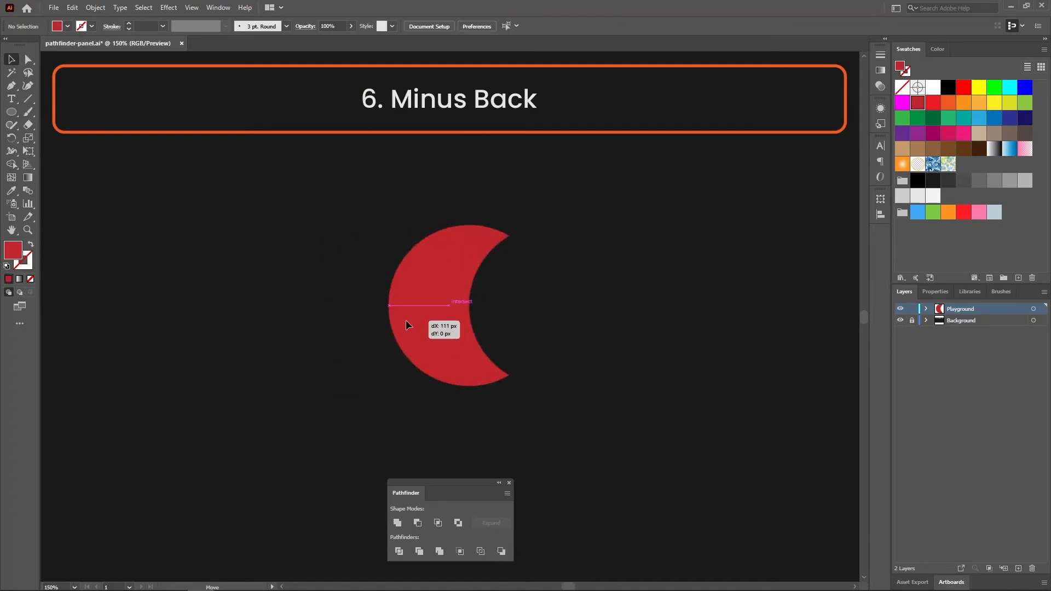